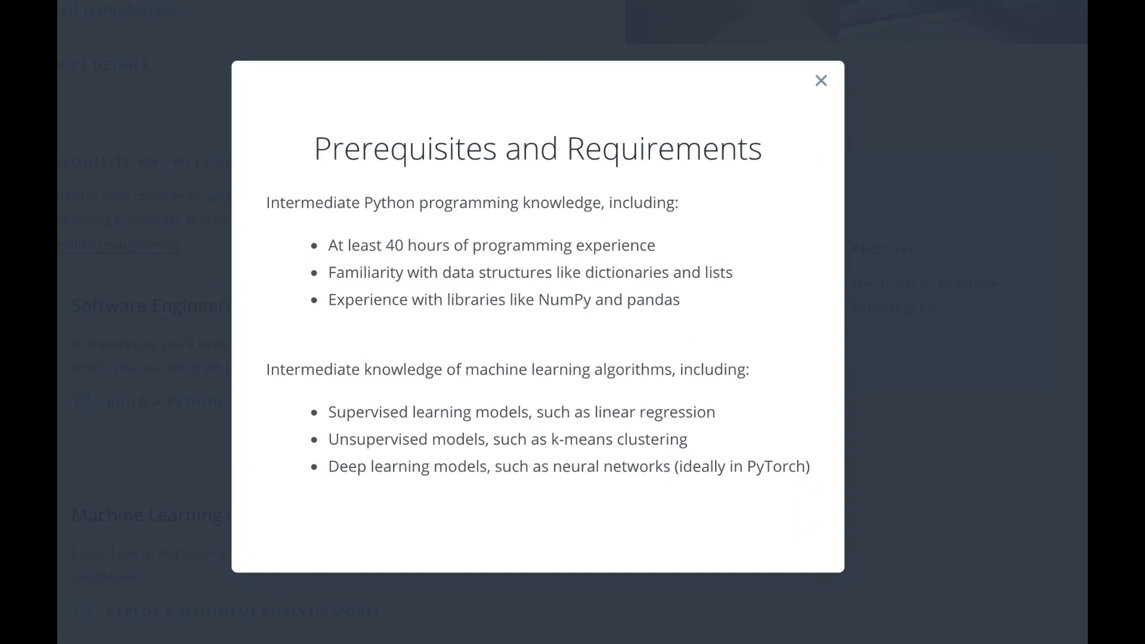
Scroll the Prerequisites page past Algebra, Statistics and Calculus down to Python Programming
left_click(820, 81)
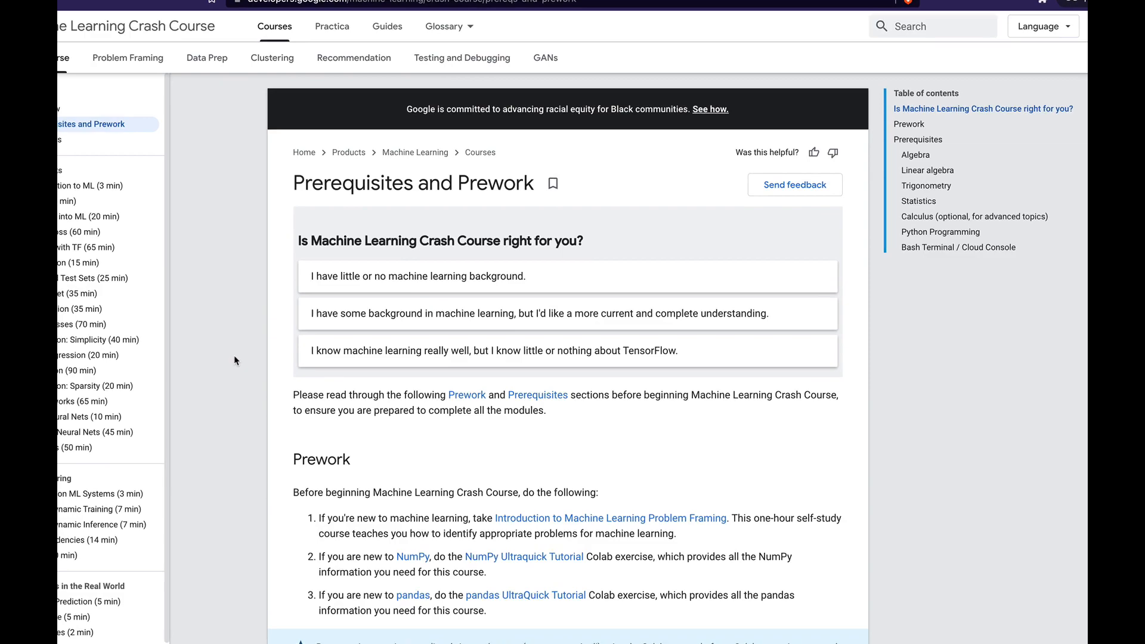
scroll("down", 3)
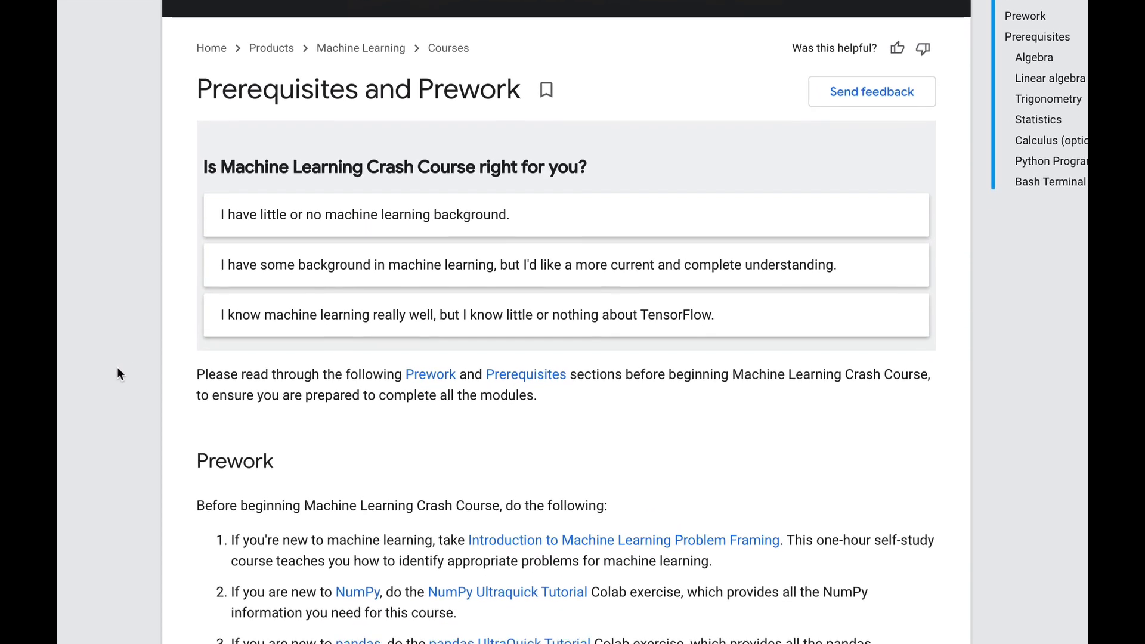
scroll("down", 3)
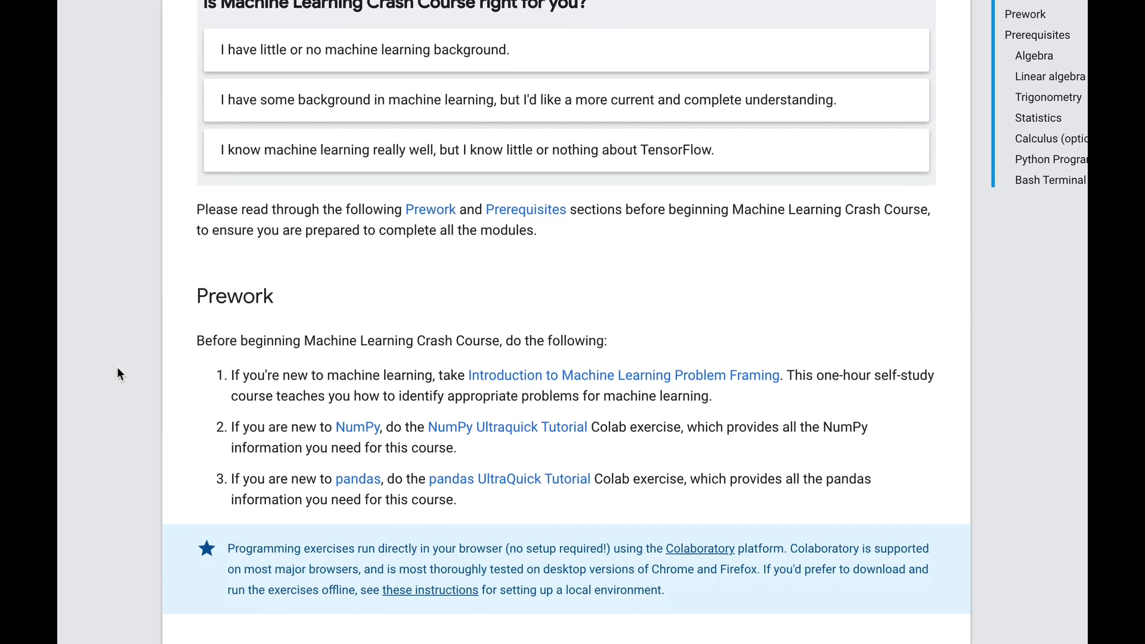
scroll("down", 3)
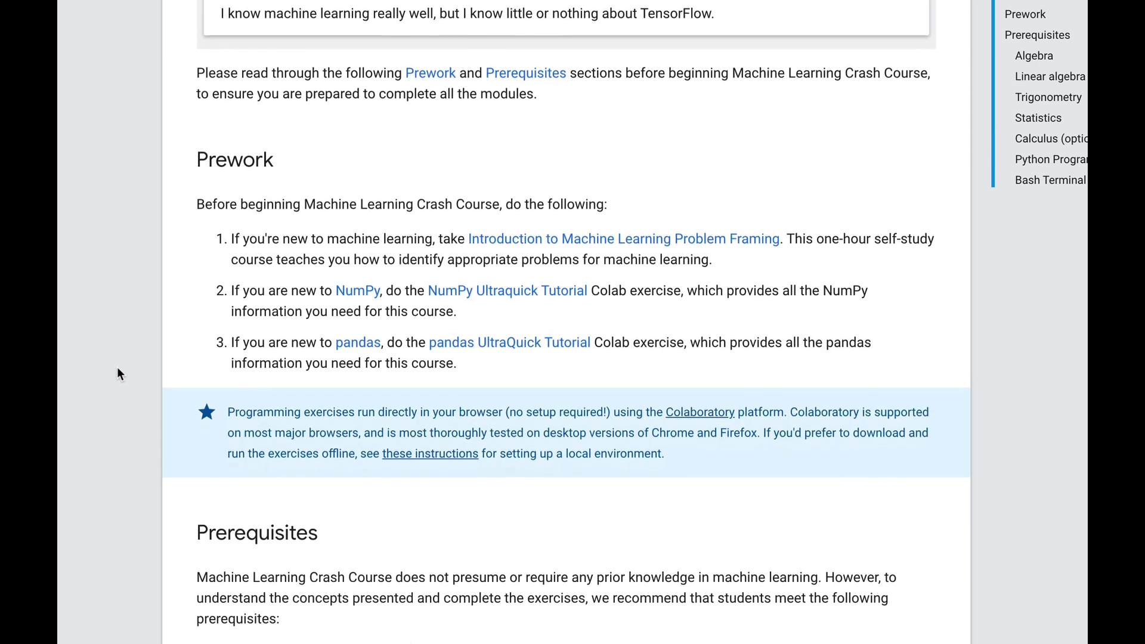
scroll("down", 3)
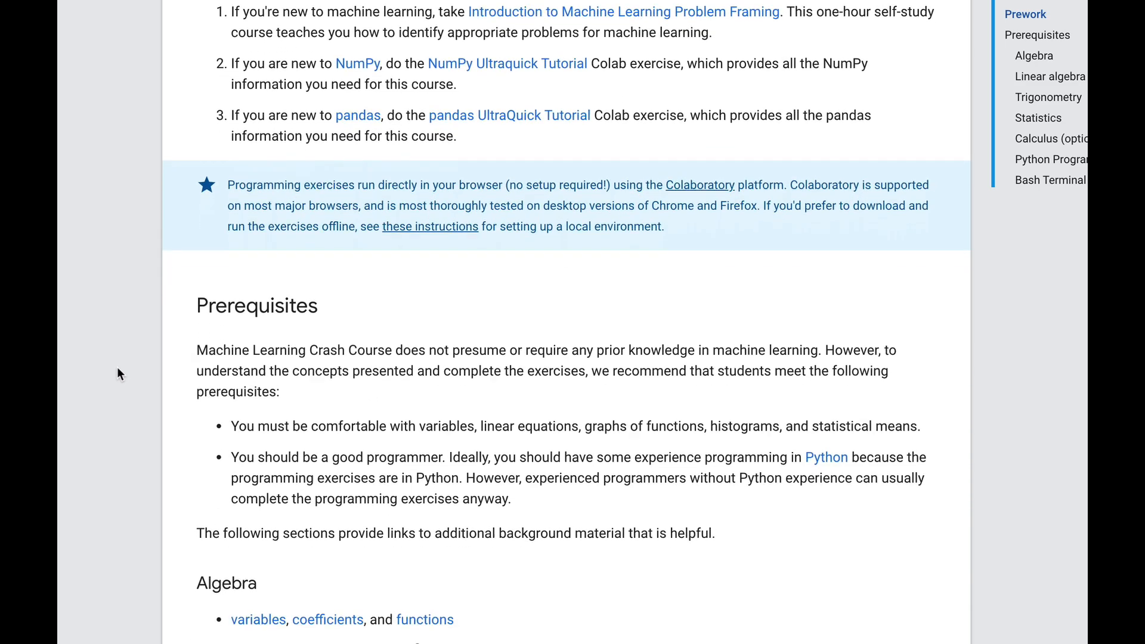
scroll("down", 3)
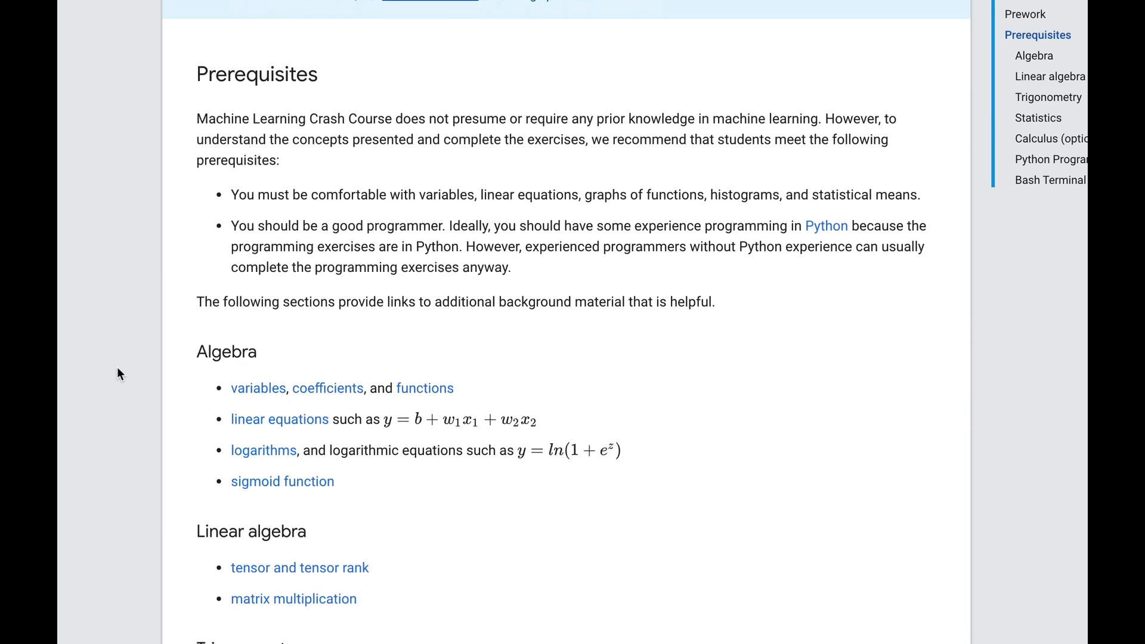
scroll("down", 3)
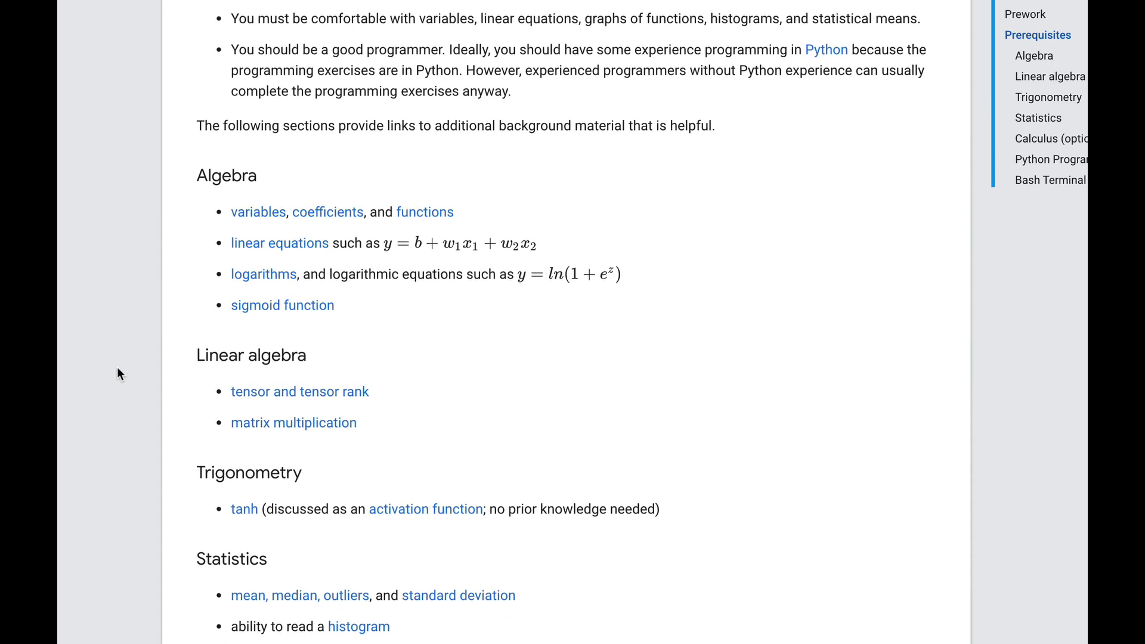
scroll("down", 3)
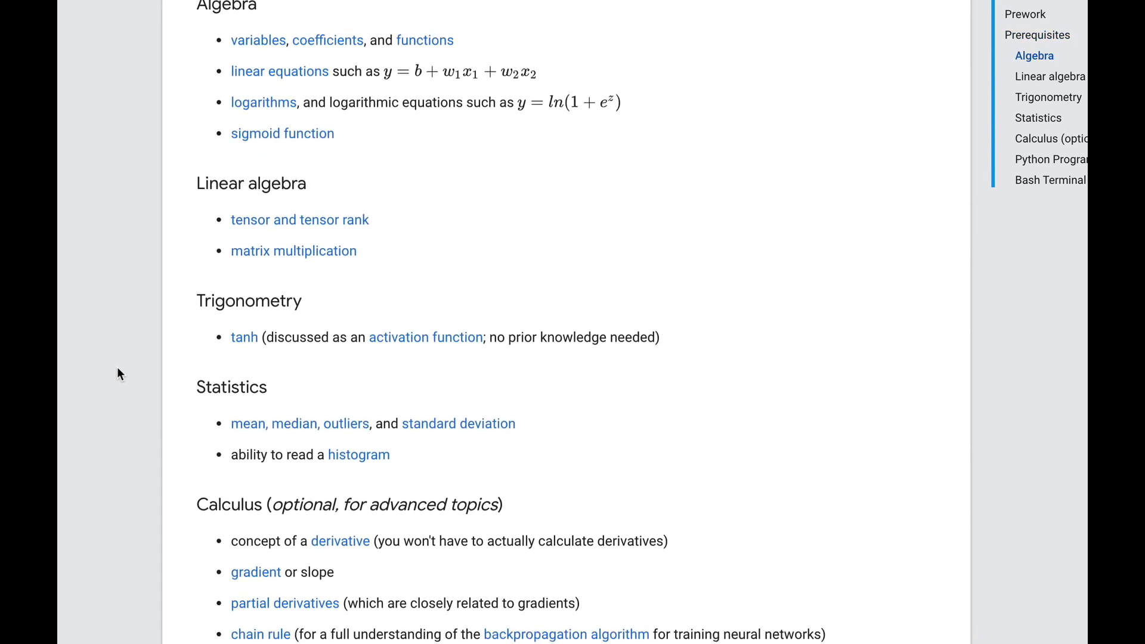
scroll("down", 3)
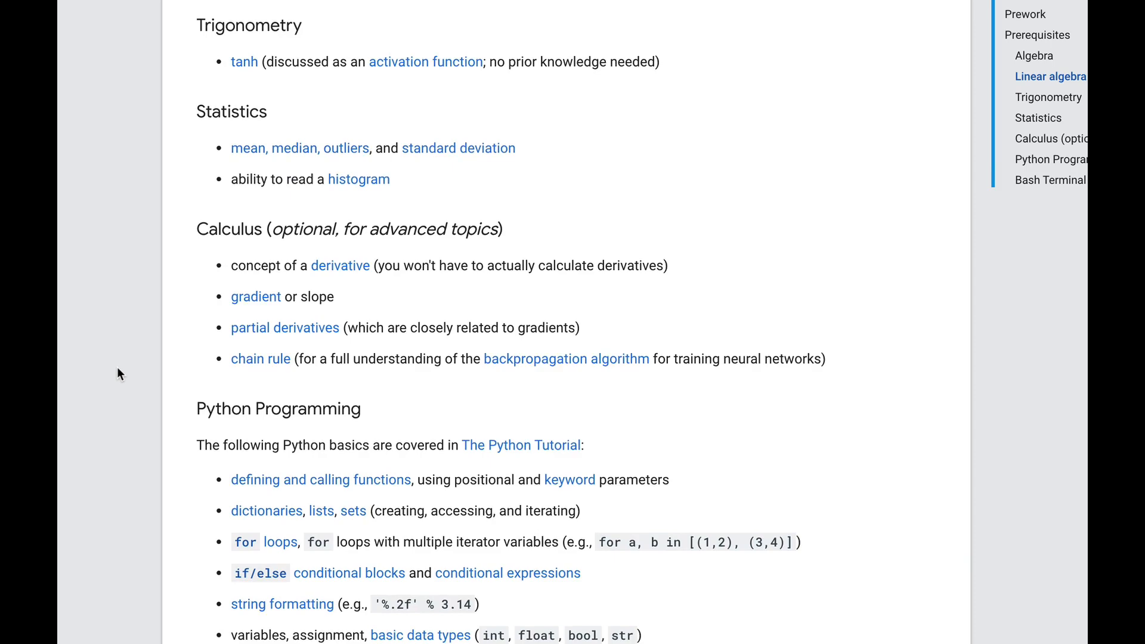
scroll("down", 3)
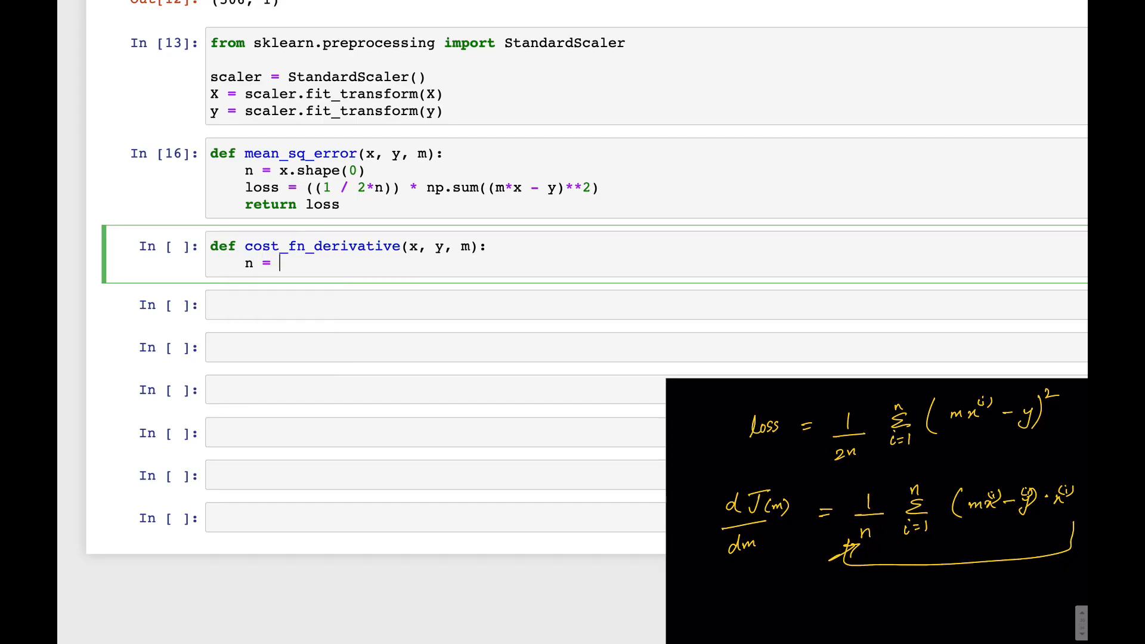
Complete the line n = x.shape(0) in cost_fn_derivative and start a new line
type("x.shape")
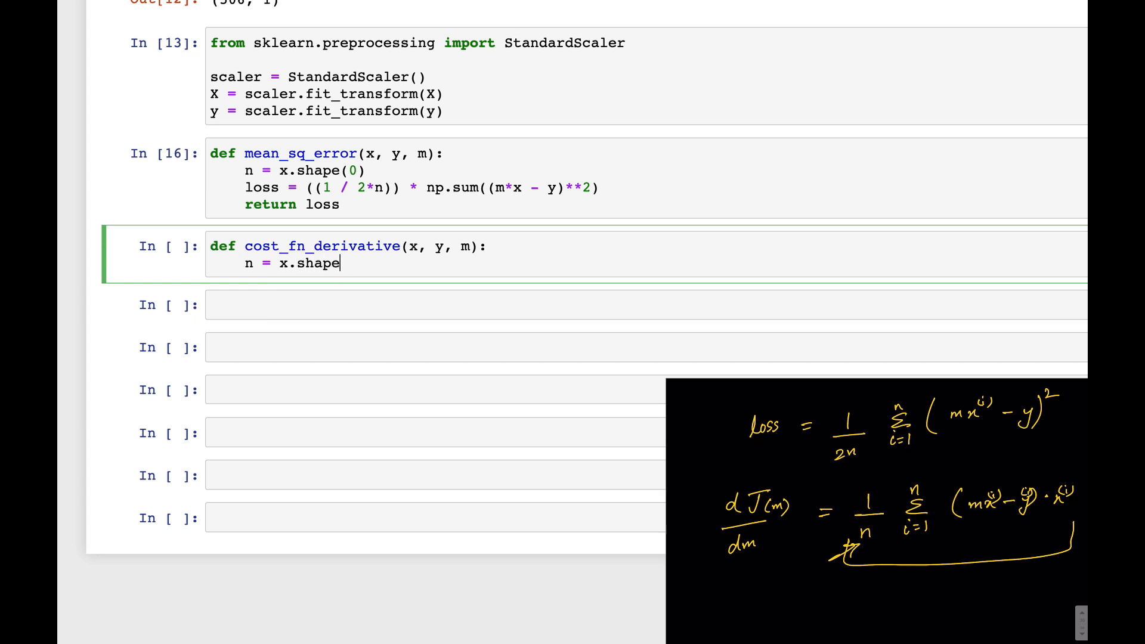
type("(0)")
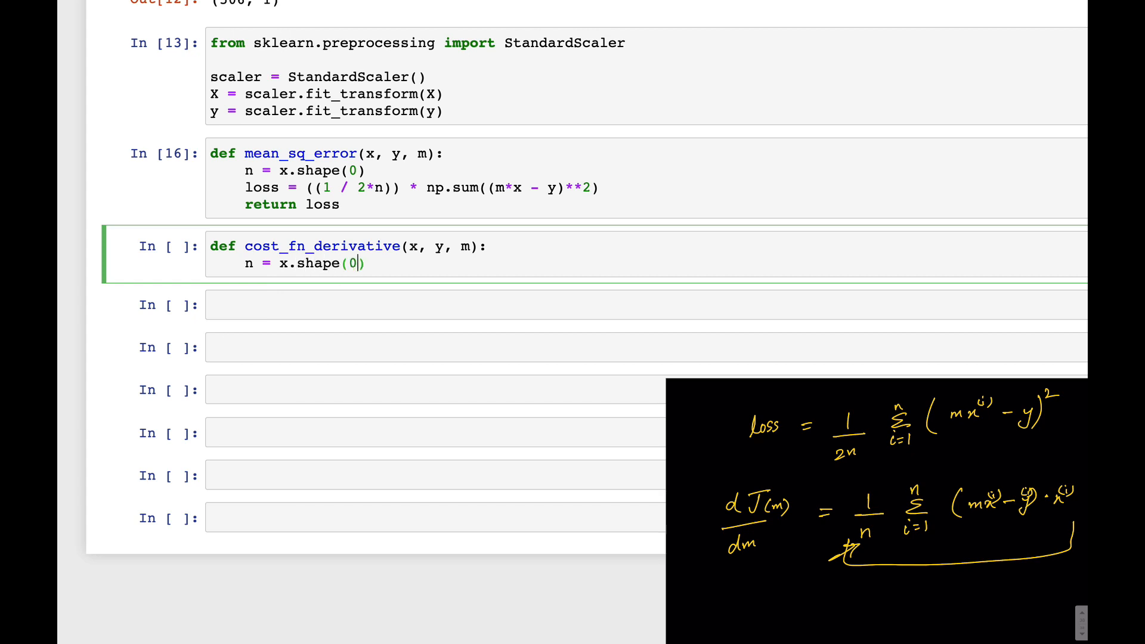
key("enter")
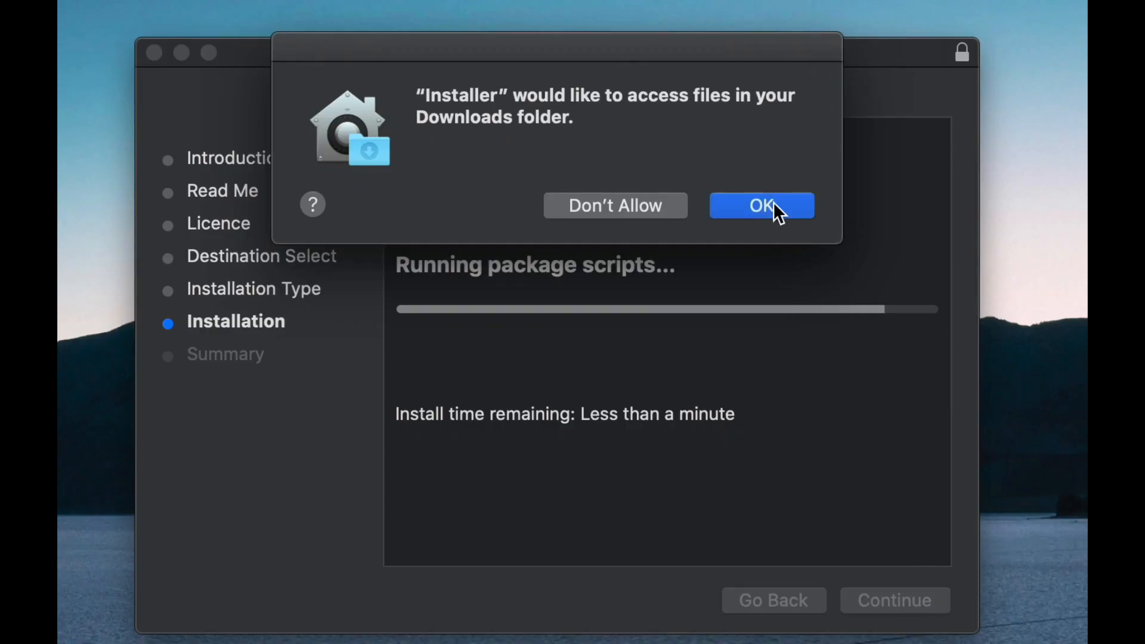
Approve the installer's request to access files in the Downloads folder
left_click(761, 205)
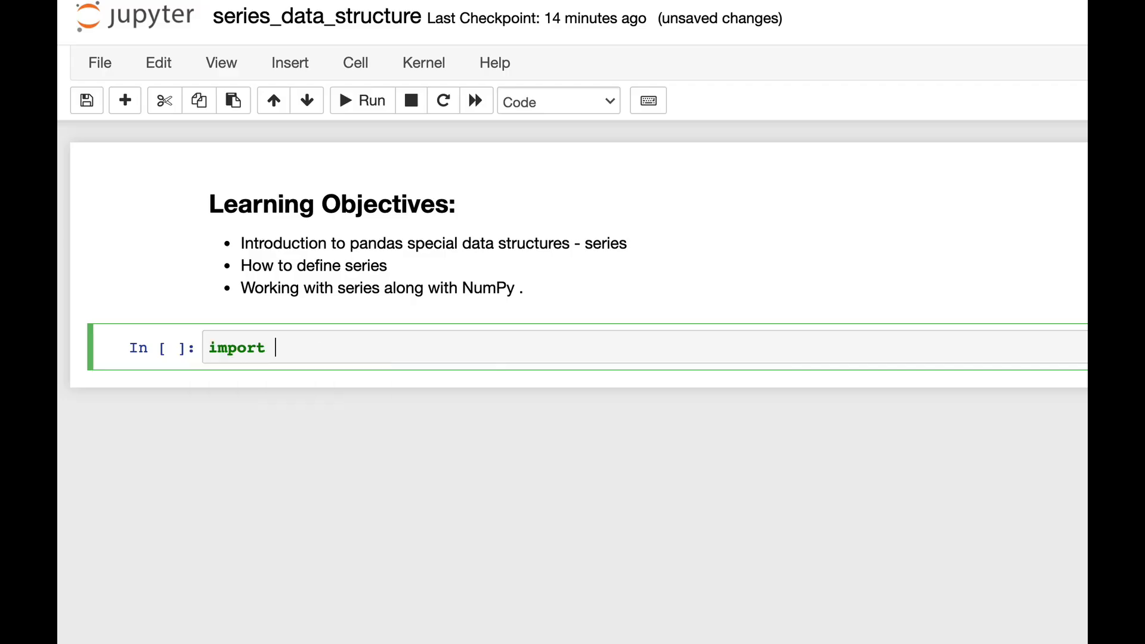
Type the pandas as pd import, then begin the updated_price line in the new_list loop
type("pandas aspd")
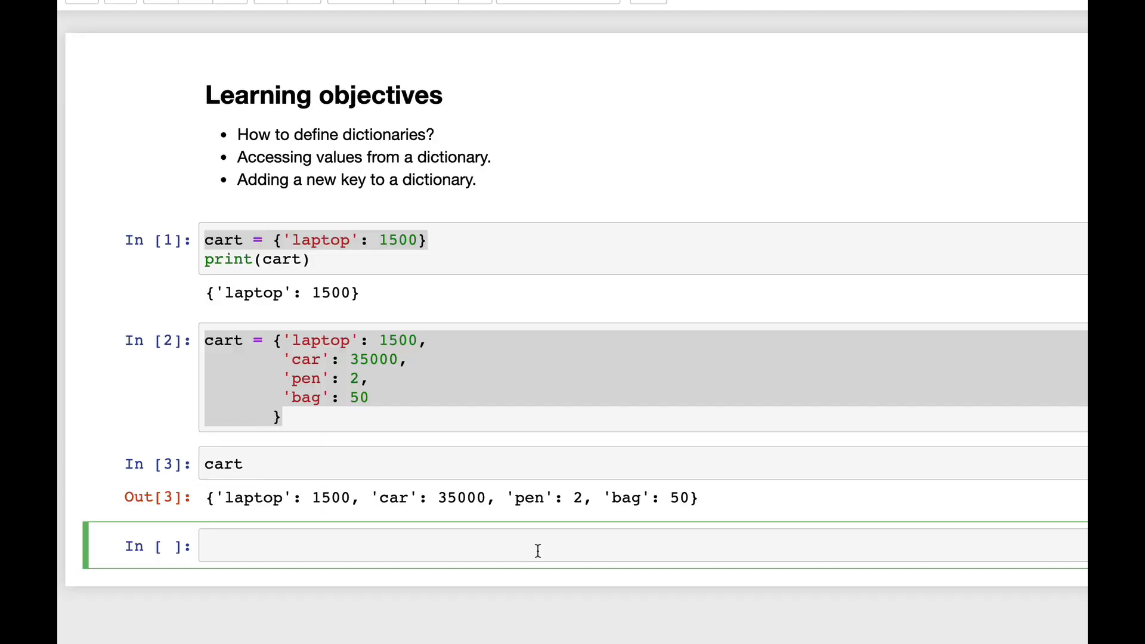
mouse_move(389, 502)
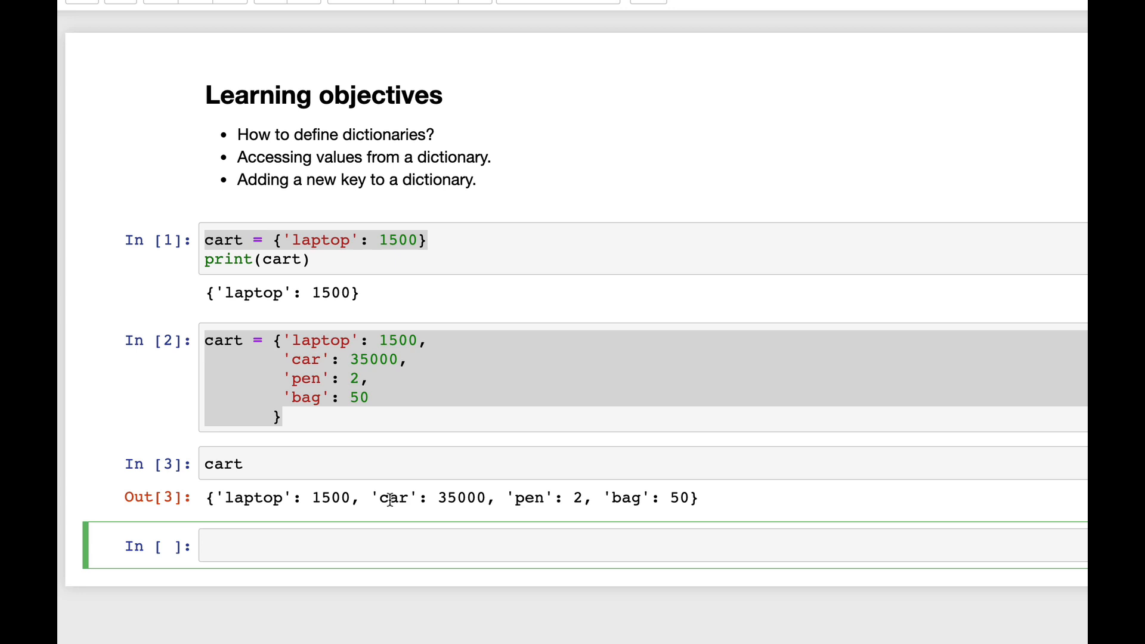
scroll("down", 3)
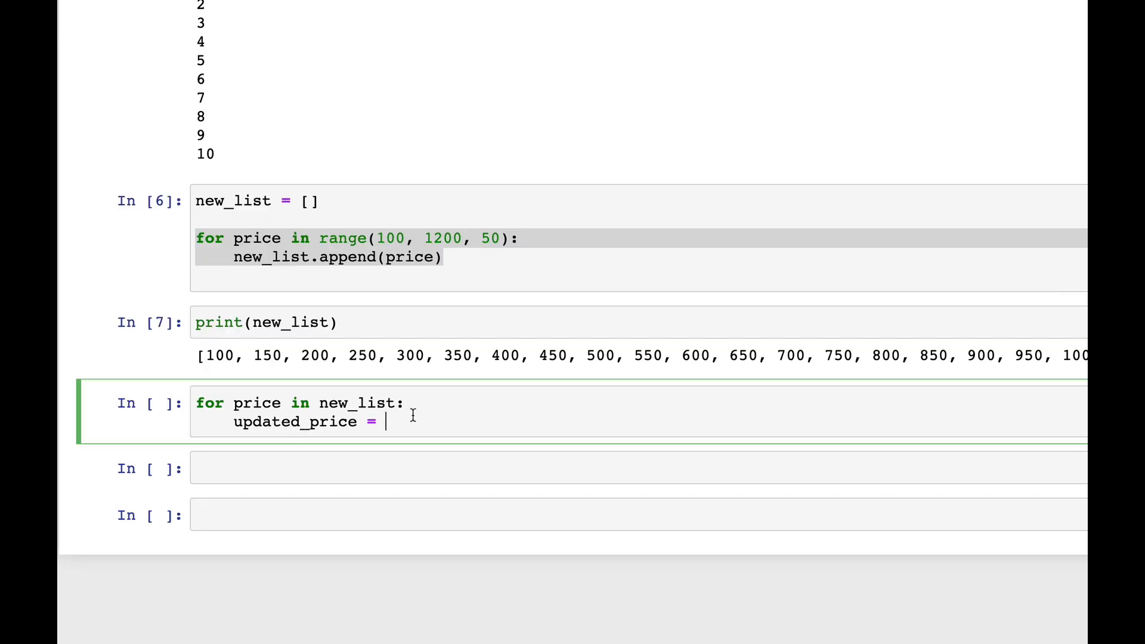
type("price")
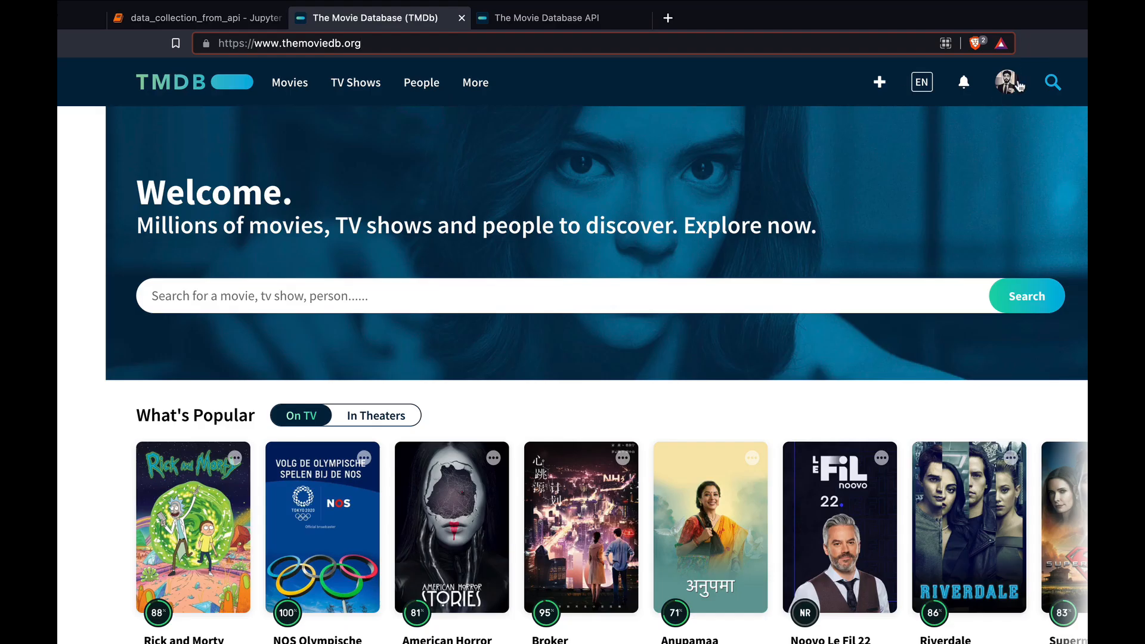
Switch to the TMDB tab showing the homepage's What's Popular TV row
left_click(263, 12)
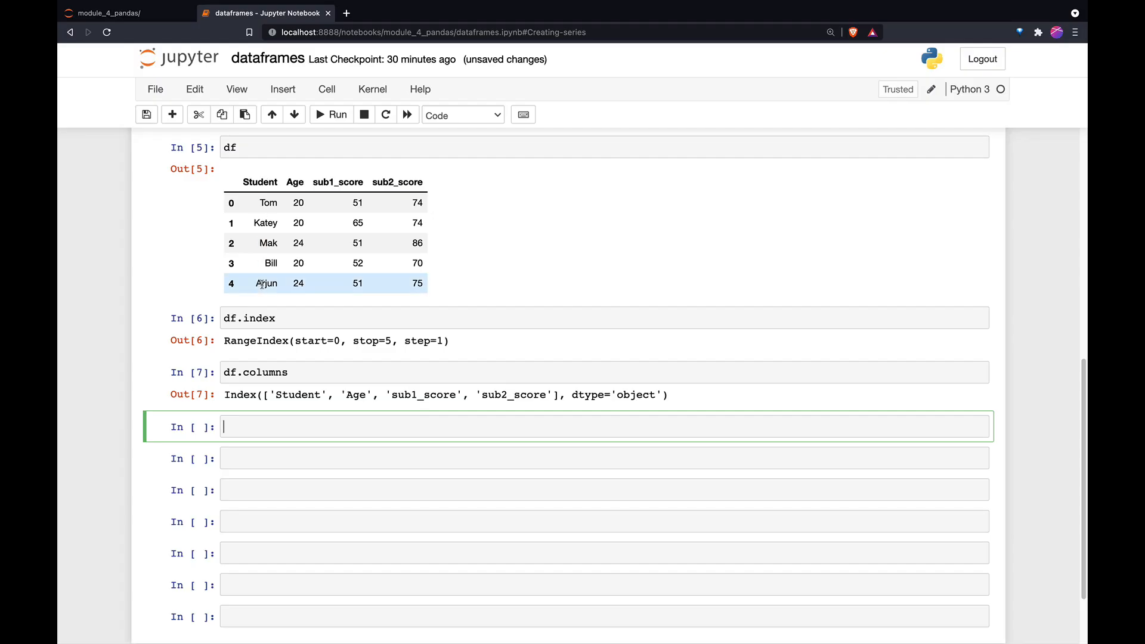
Type df['Student'] in the empty cell to select the Student column as a Series
type("df")
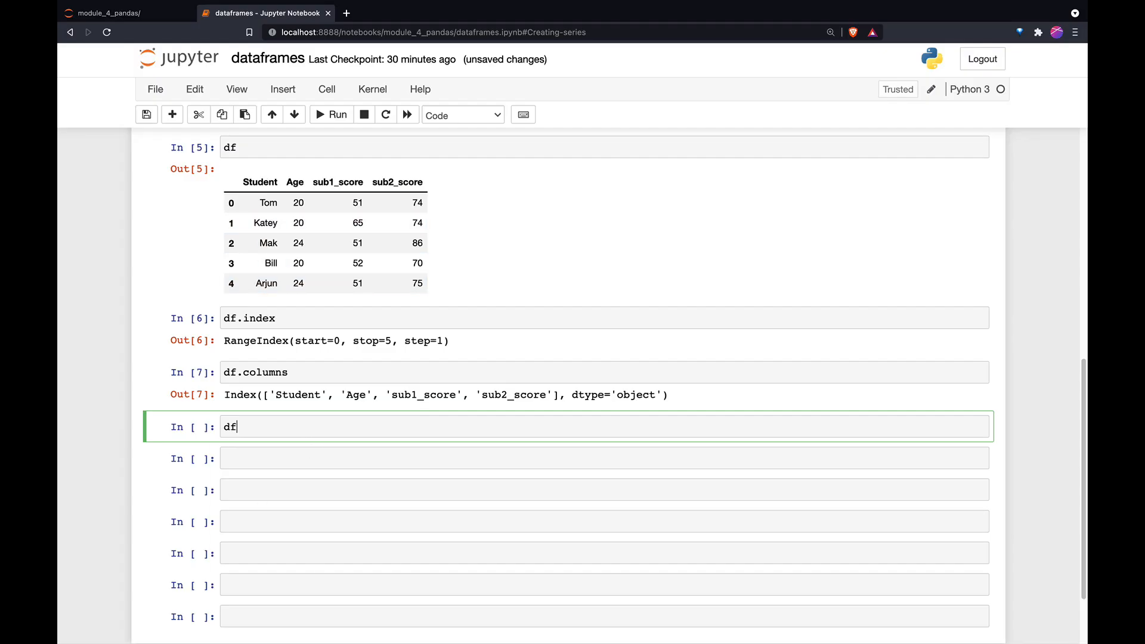
type("[]")
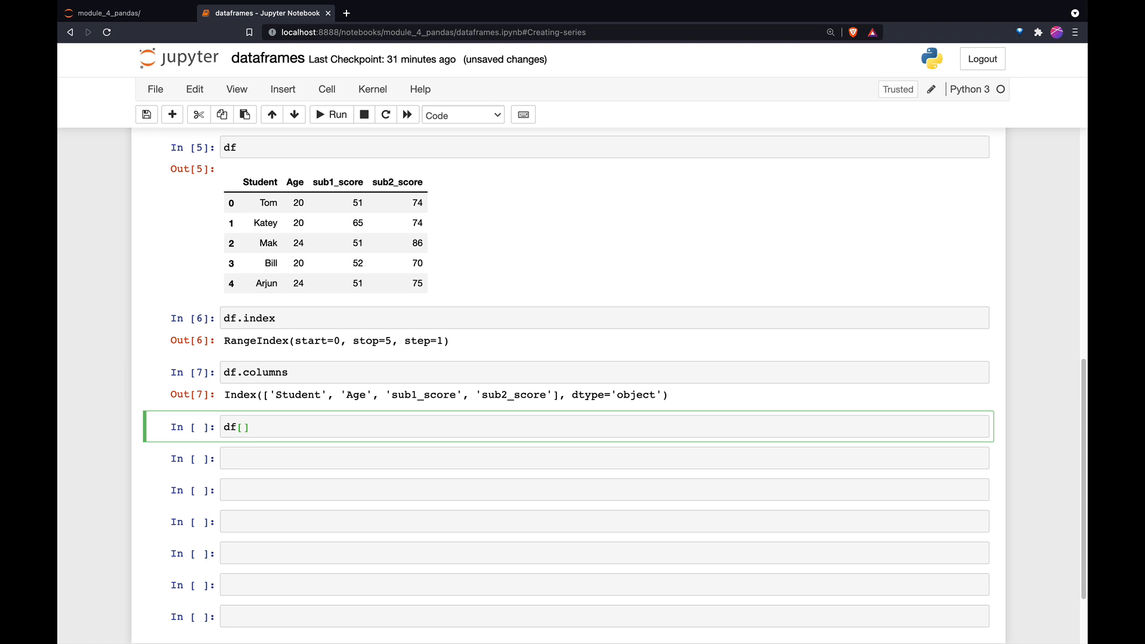
type("''")
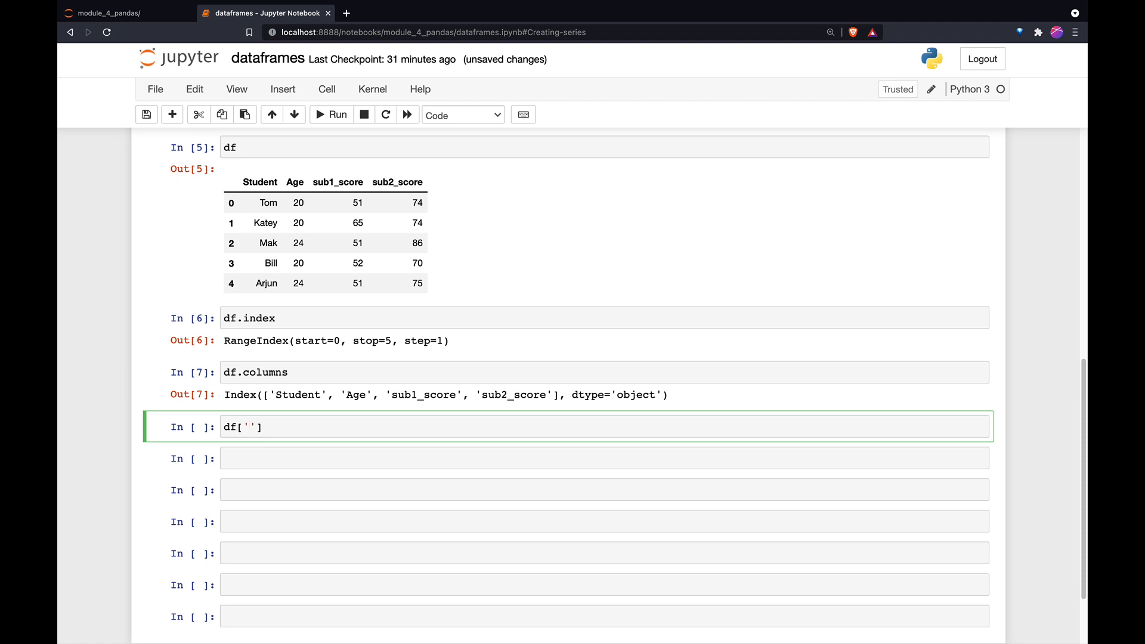
type("Student")
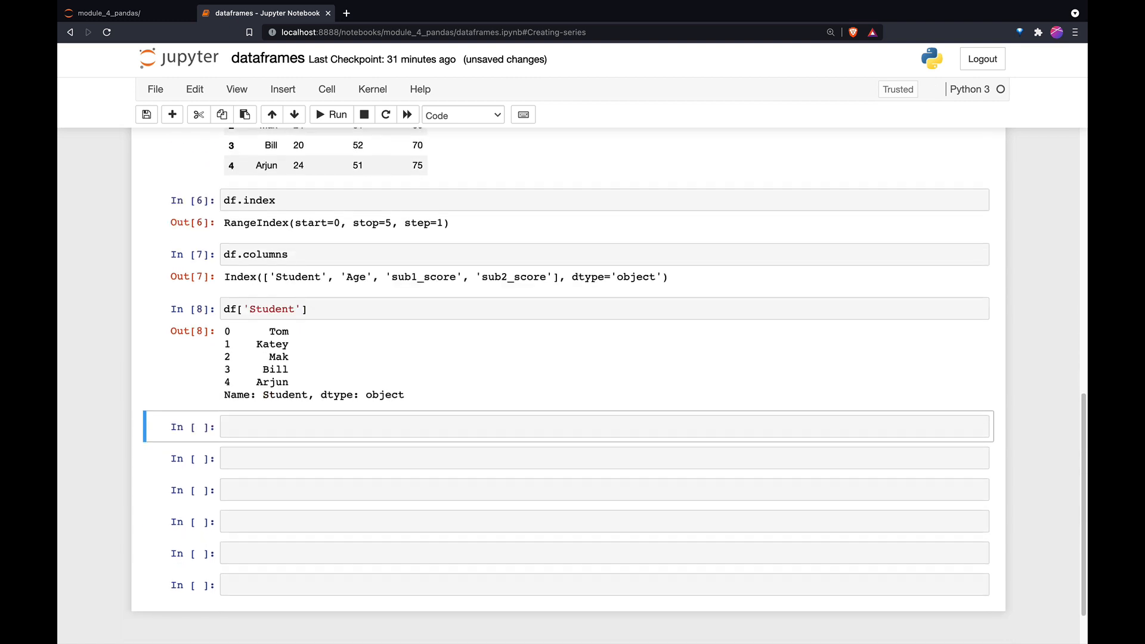
scroll("down", 3)
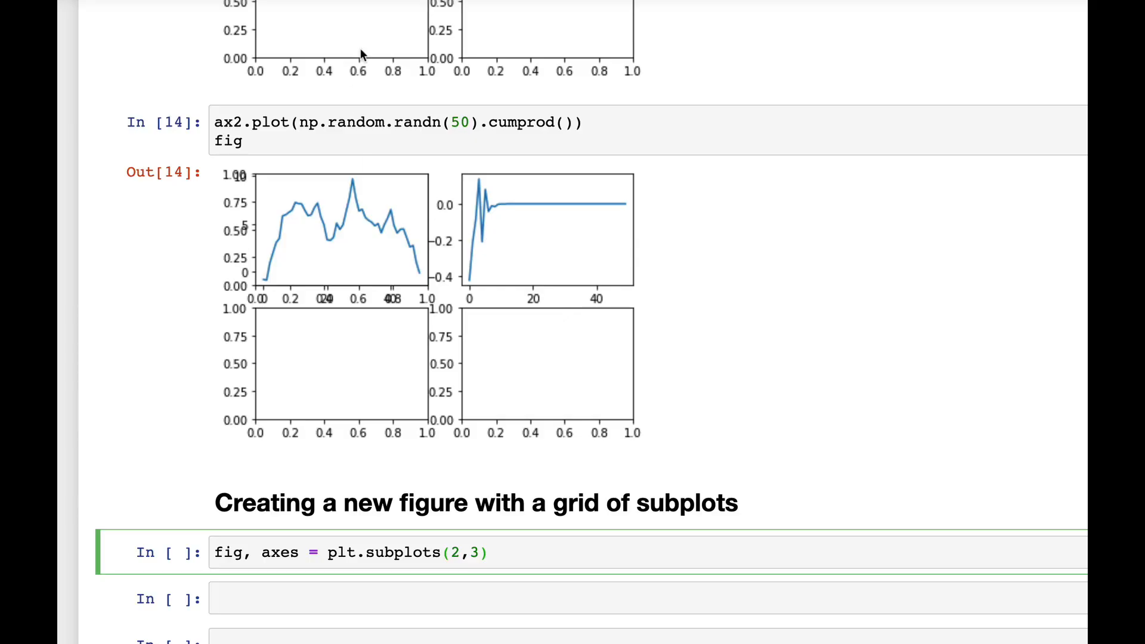
Scroll the matplotlib notebook down to the fig, axes = plt.subplots(2,3) cell
scroll("down", 3)
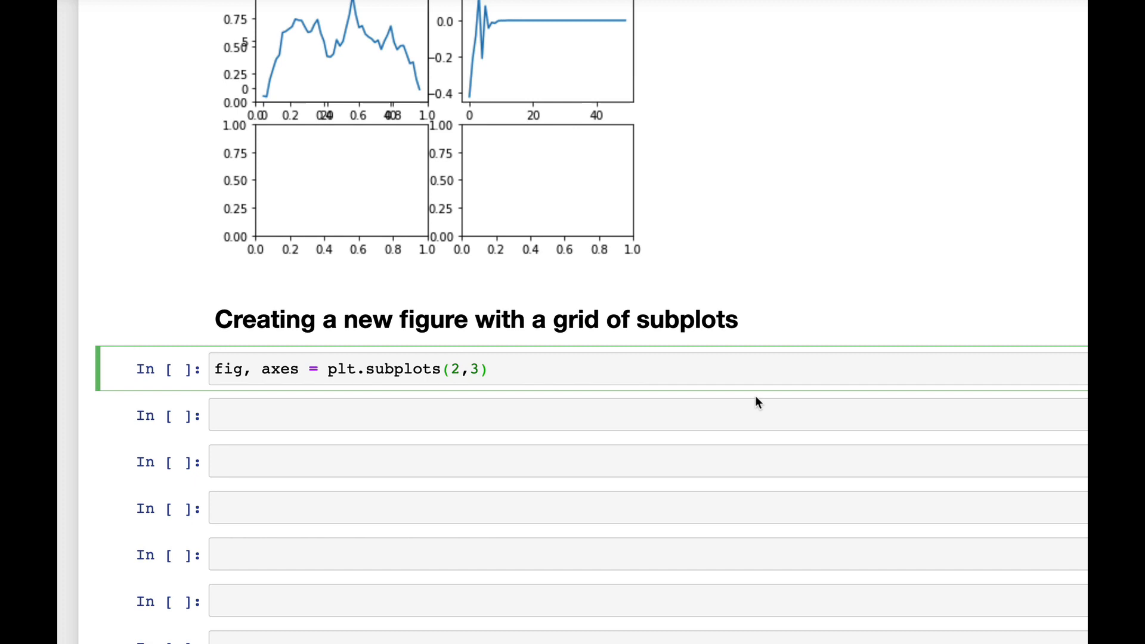
scroll("down", 3)
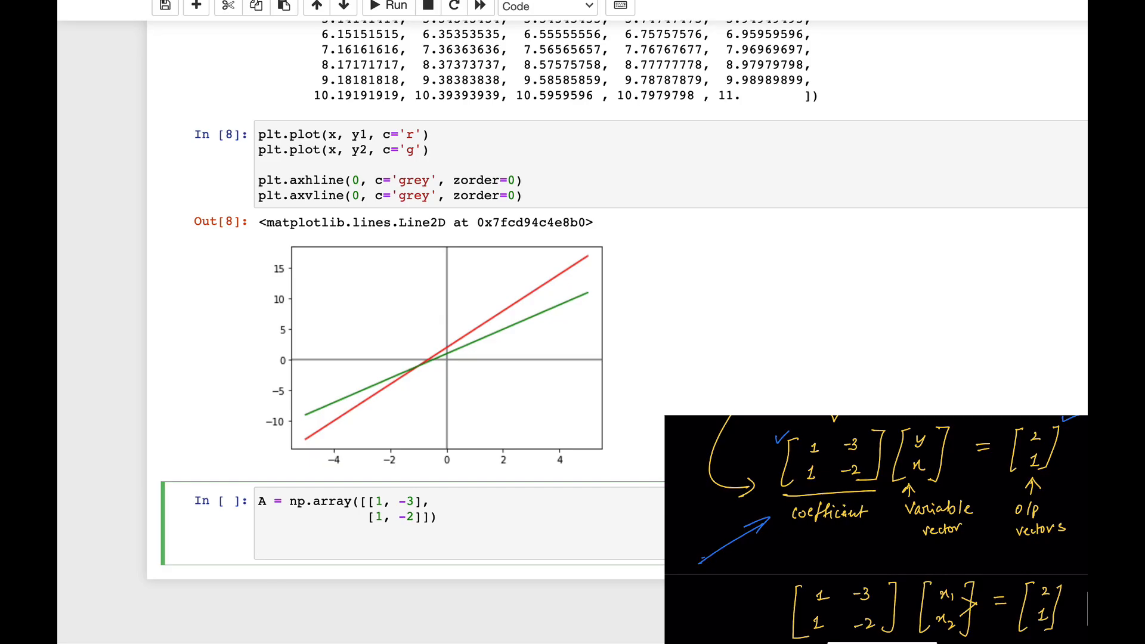
Type b = np.ar below the coefficient matrix A to start the output vector
type("b")
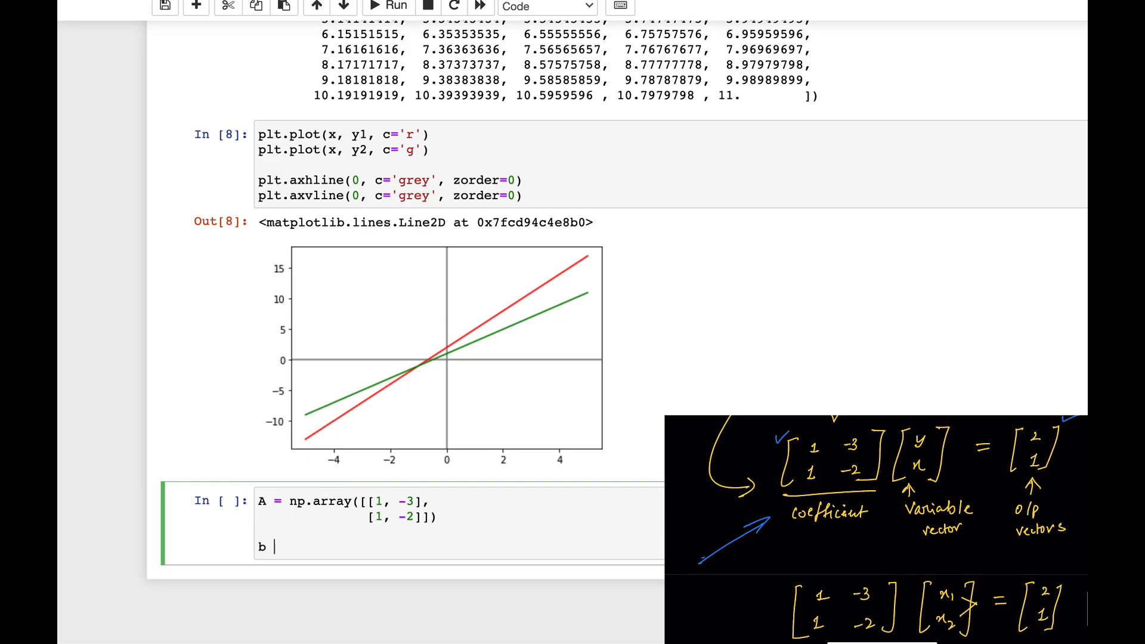
type("=")
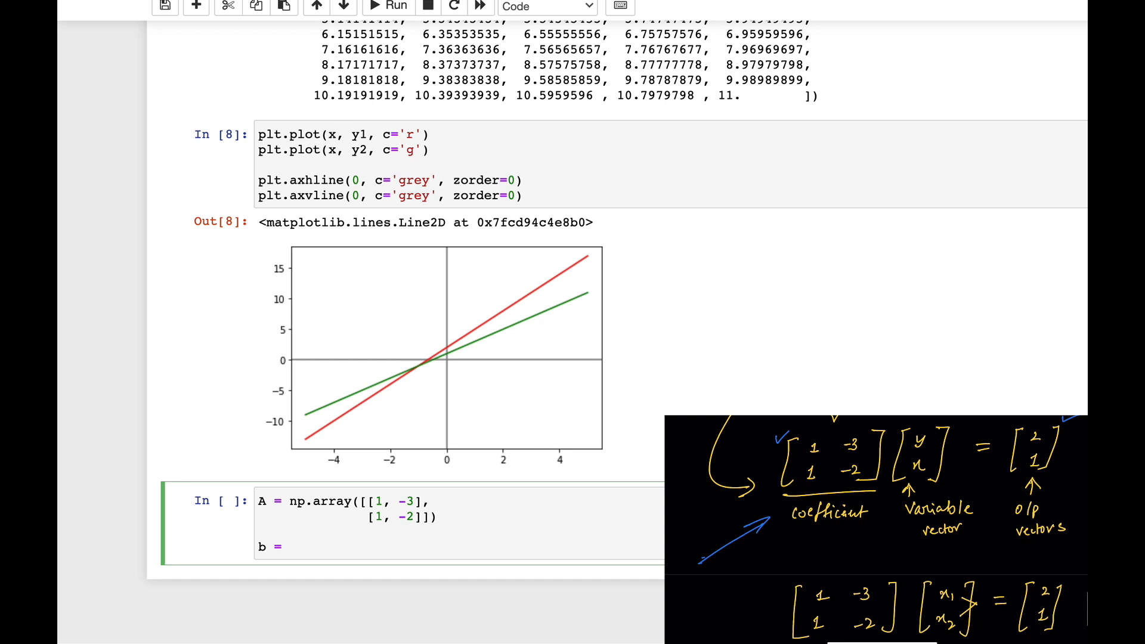
type("np.ar")
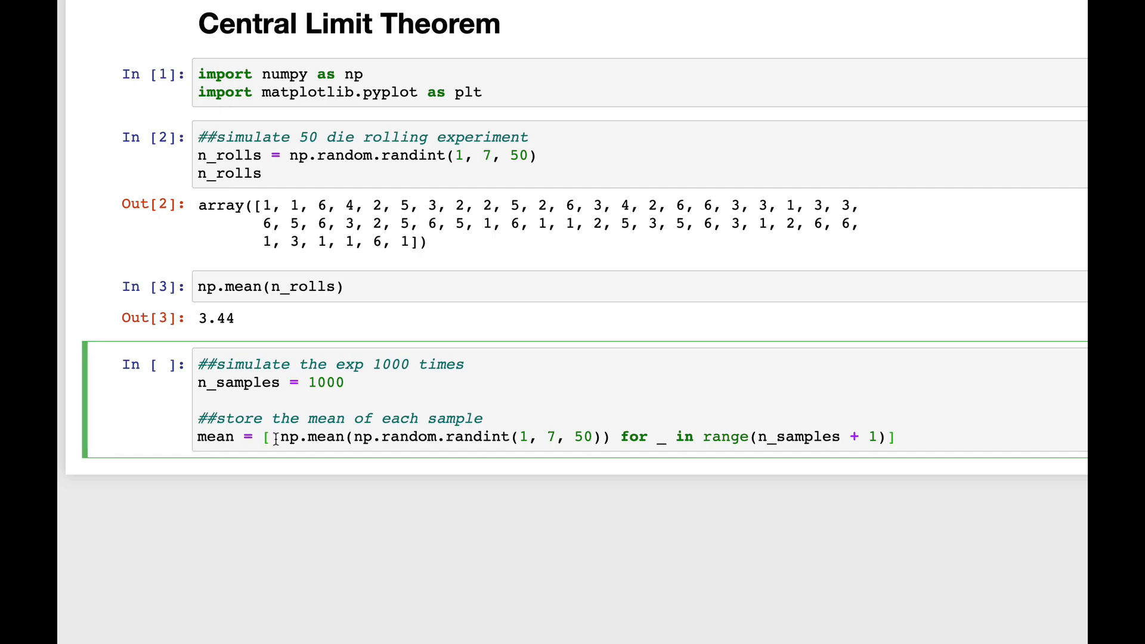
Drag across the 1000-sample mean list comprehension line in the Central Limit Theorem notebook
left_click_drag(276, 436, 609, 437)
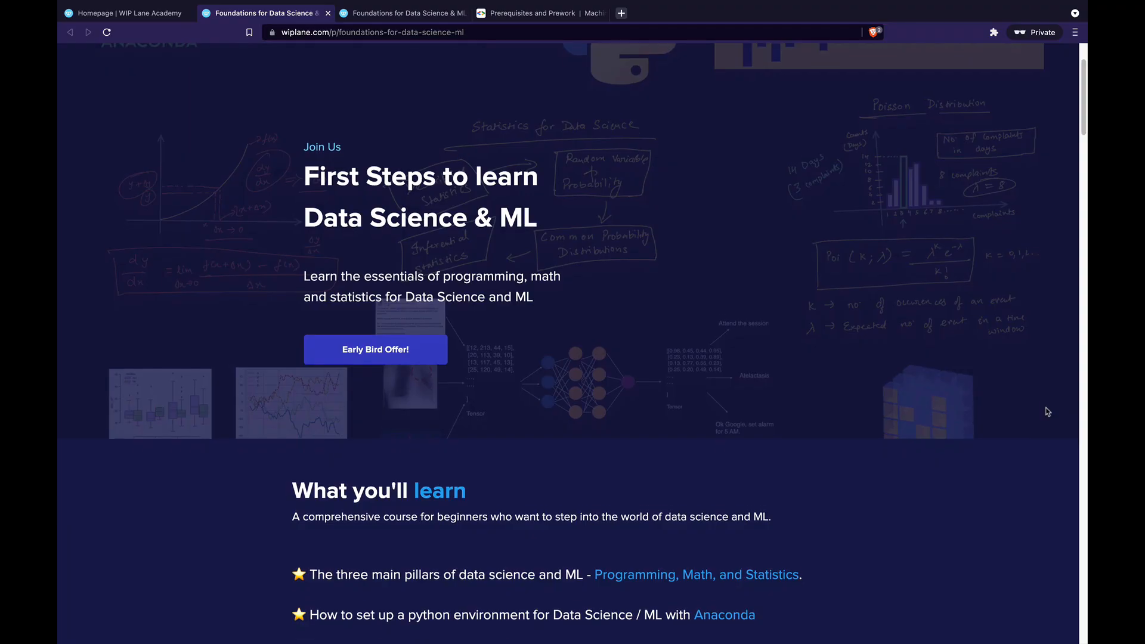
Scroll the wiplane.com course page down to the Top challenges section
scroll("down", 3)
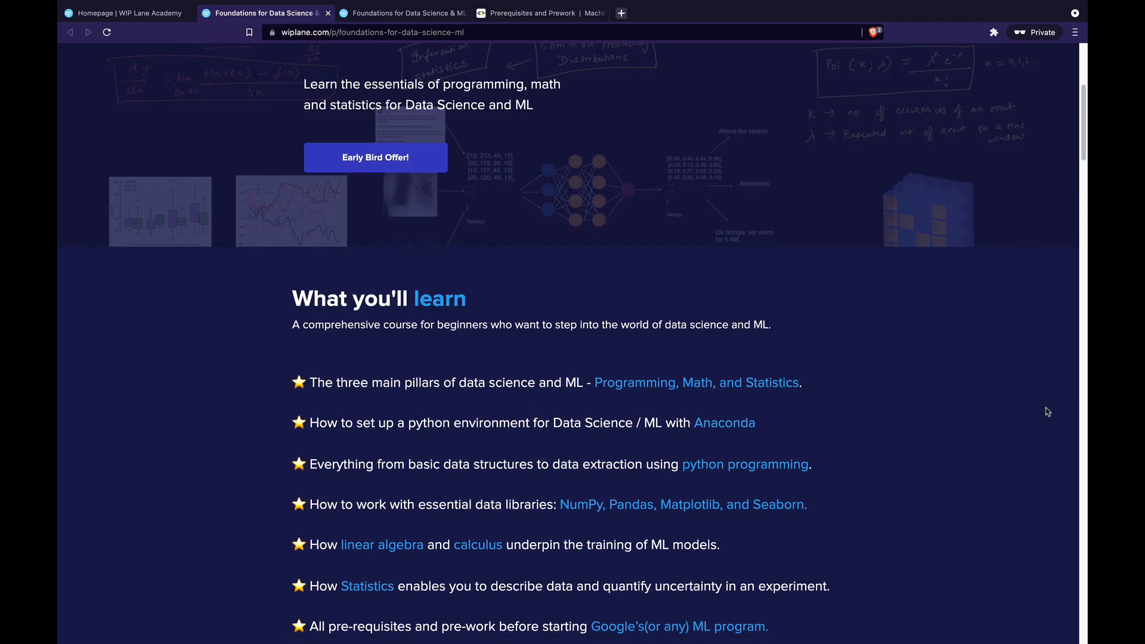
scroll("down", 3)
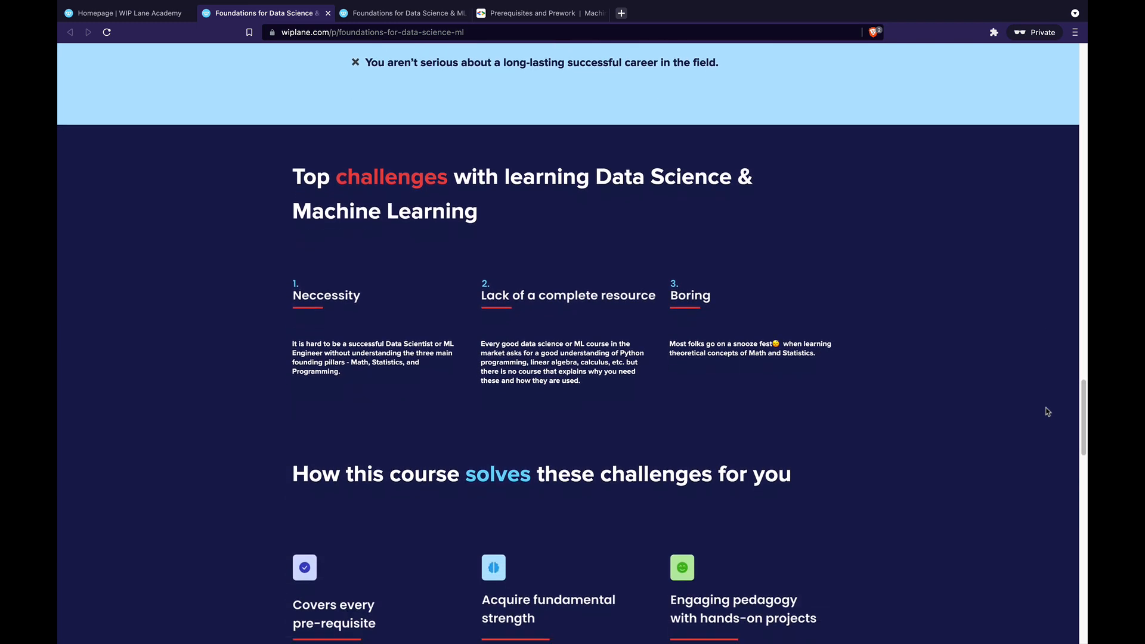
scroll("down", 3)
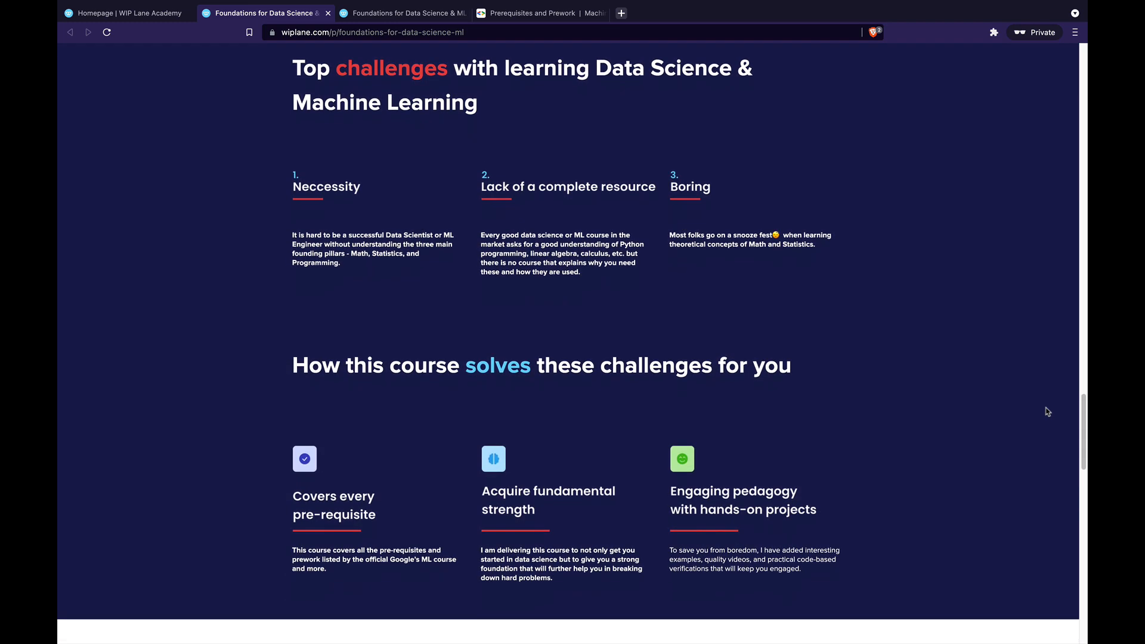